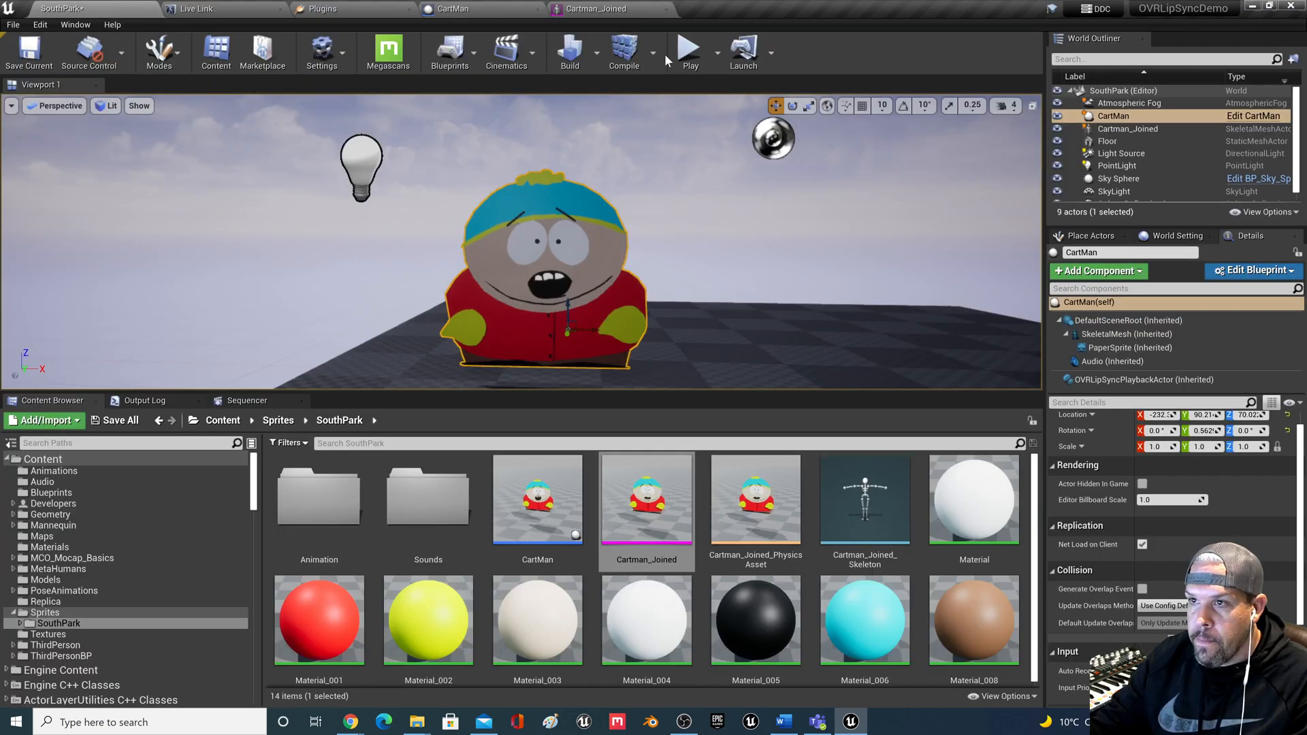
# Preview the level, then switch Cartman's Audio component Sound from respect to AlPacino
pyautogui.click(689, 49)
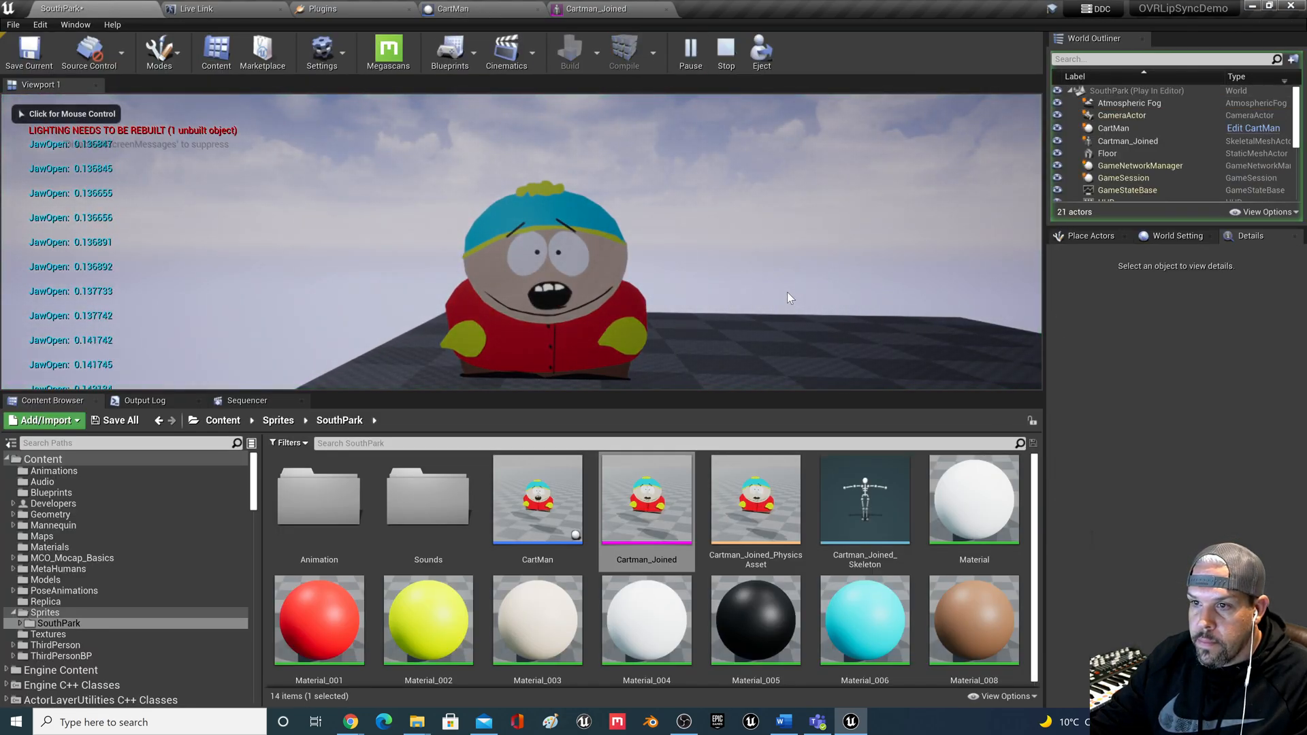
pyautogui.click(724, 52)
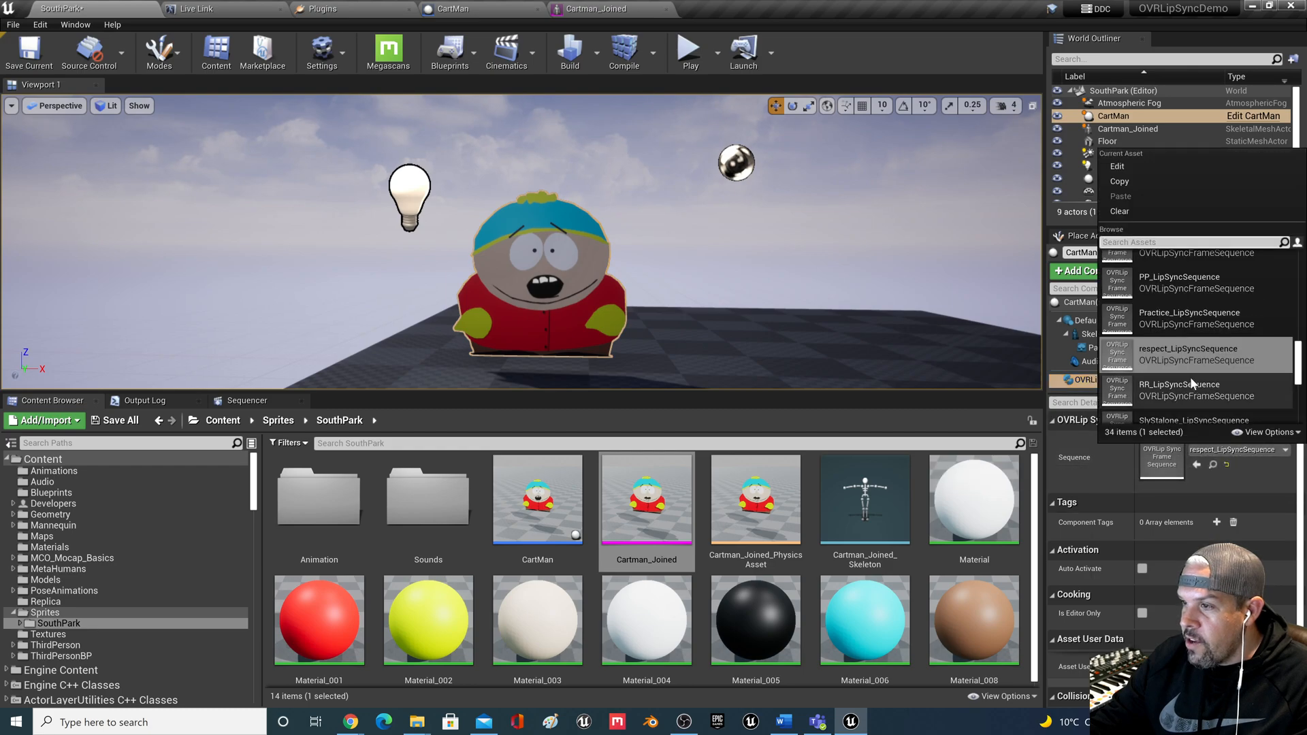
pyautogui.scroll(-3)
pyautogui.write('a')
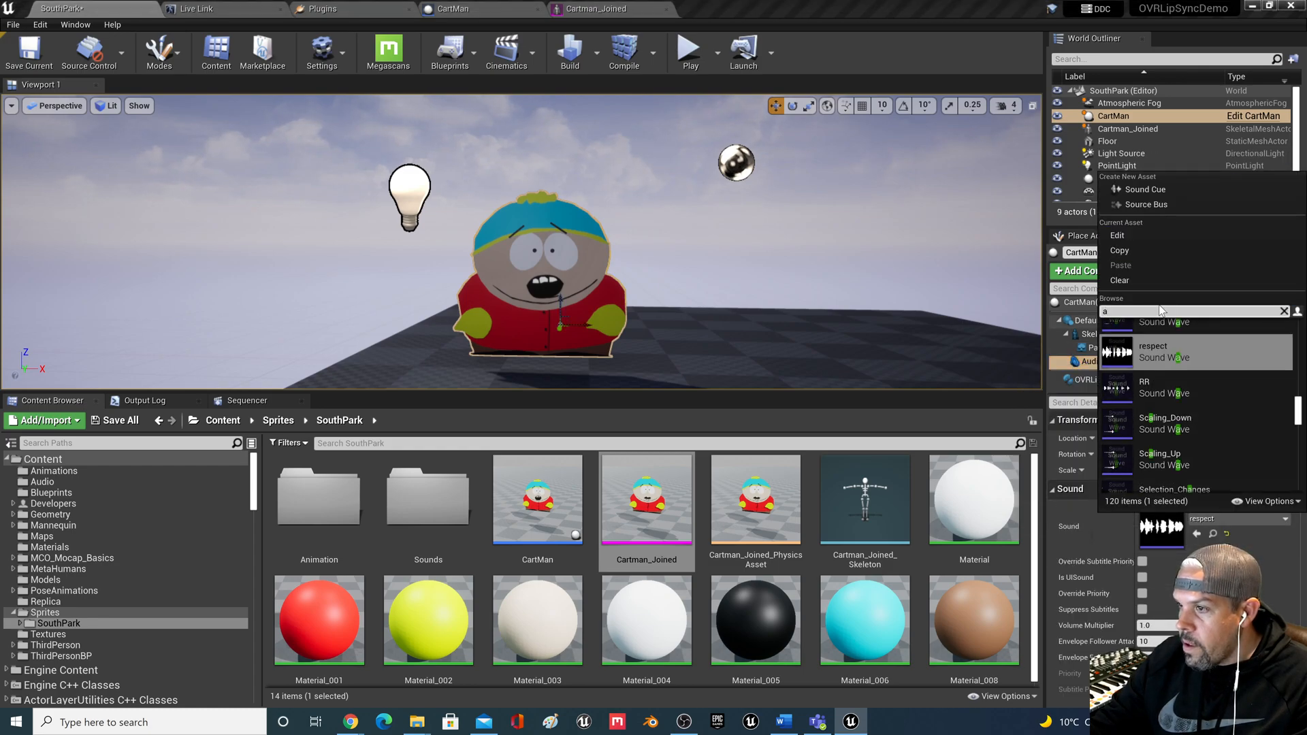
pyautogui.write('l')
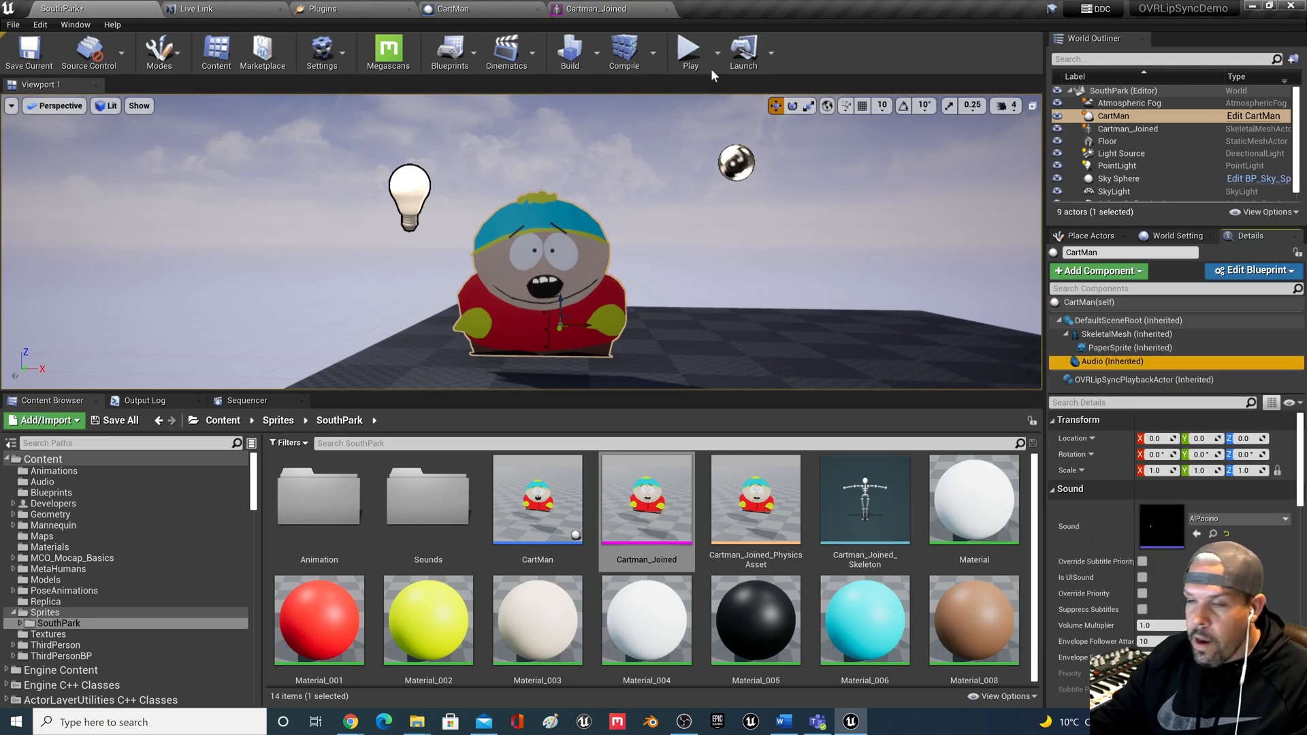
pyautogui.moveTo(689, 52)
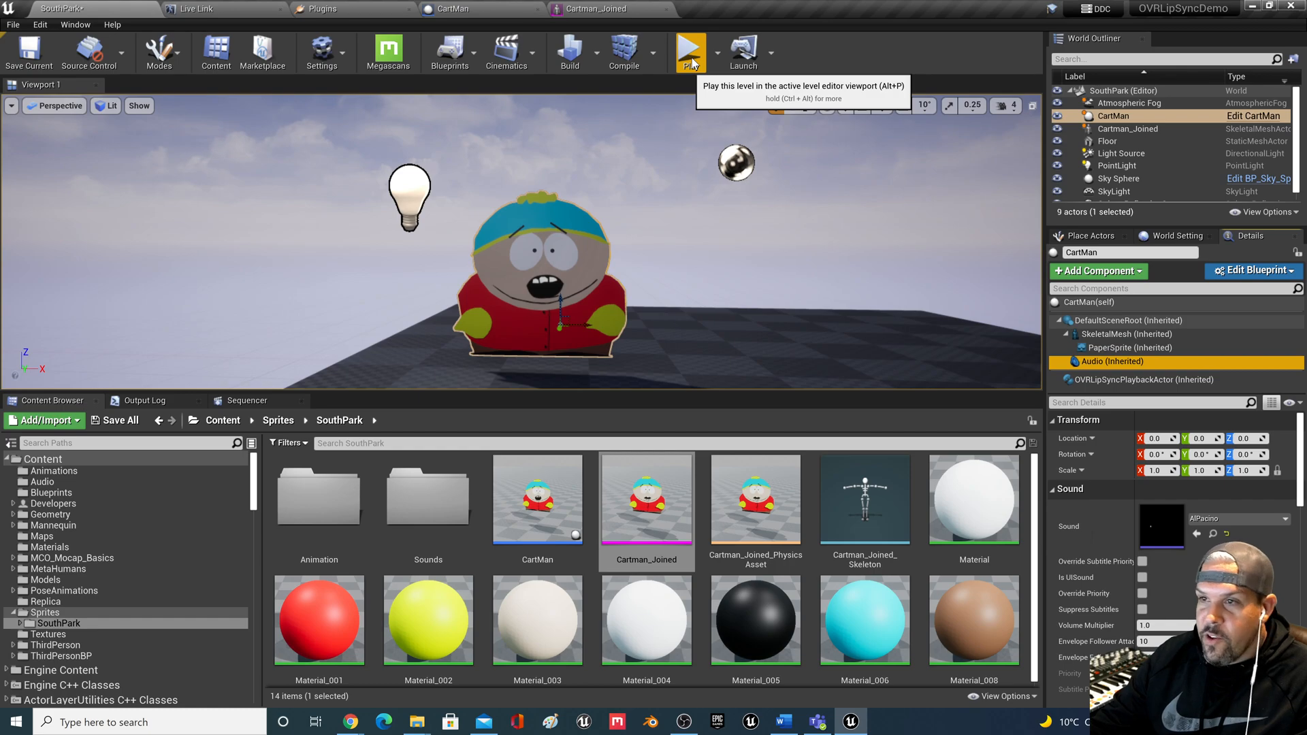
pyautogui.click(690, 51)
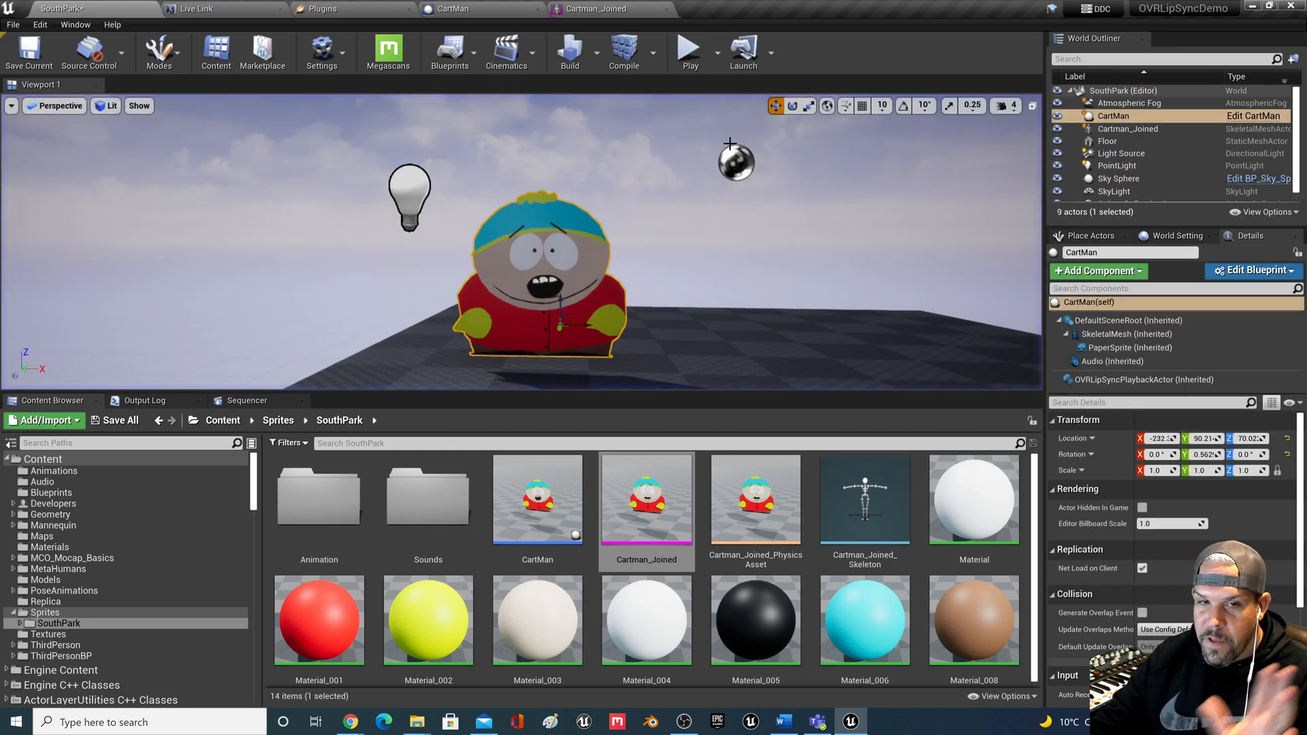
pyautogui.moveTo(592, 8)
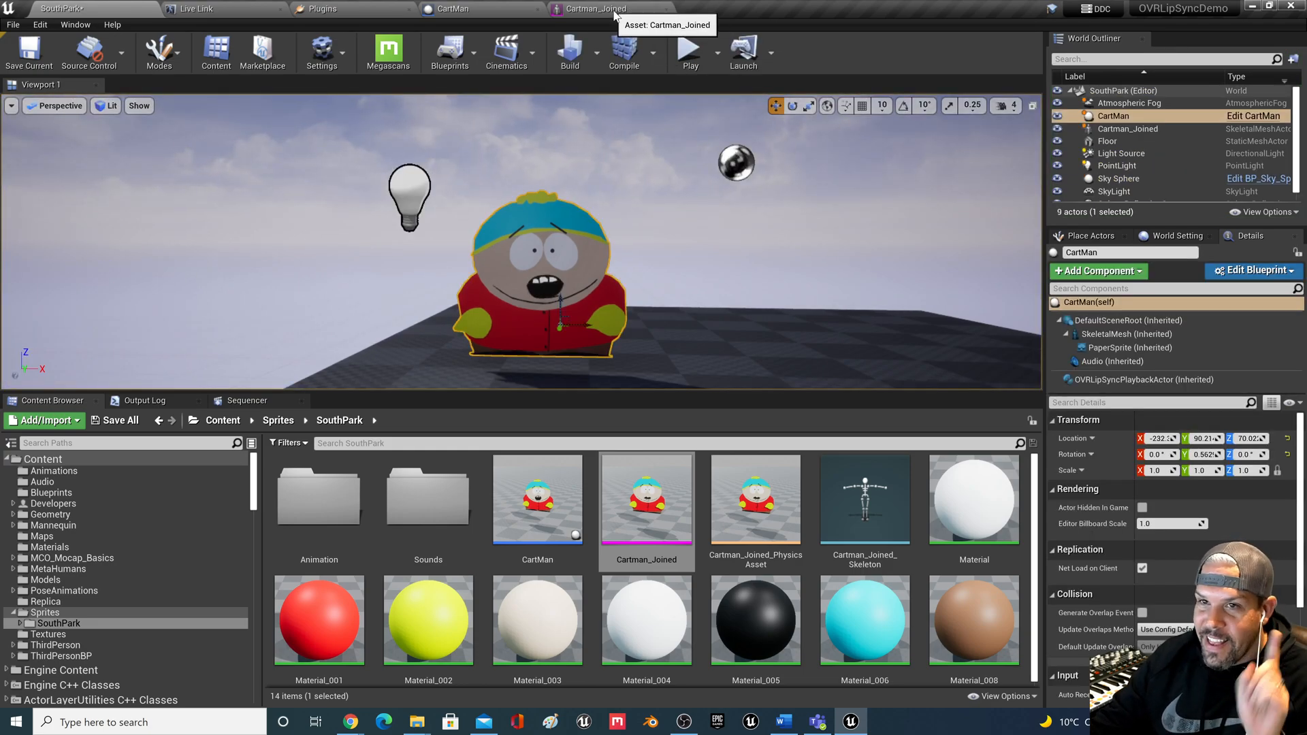
pyautogui.click(455, 9)
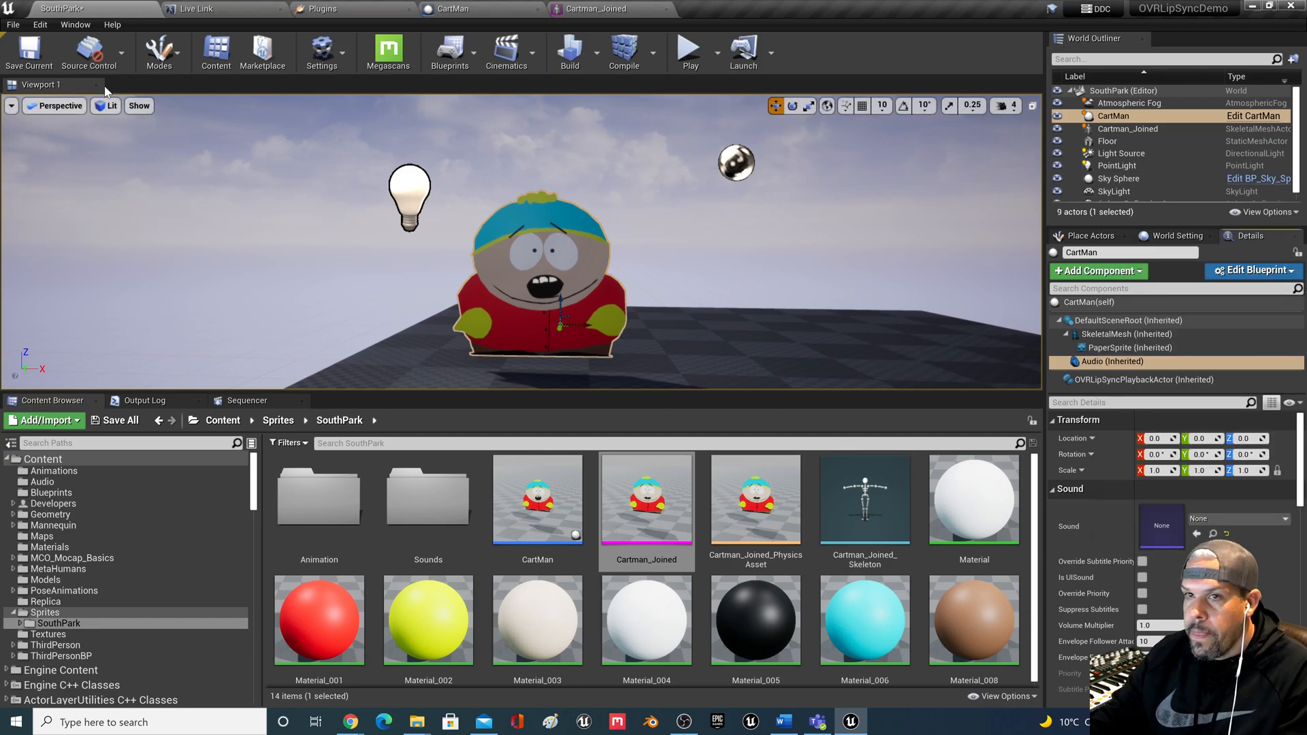
# Clear the OVRLipSyncPlaybackActor Sequence to None and play the level to test live lip-sync
pyautogui.click(1135, 379)
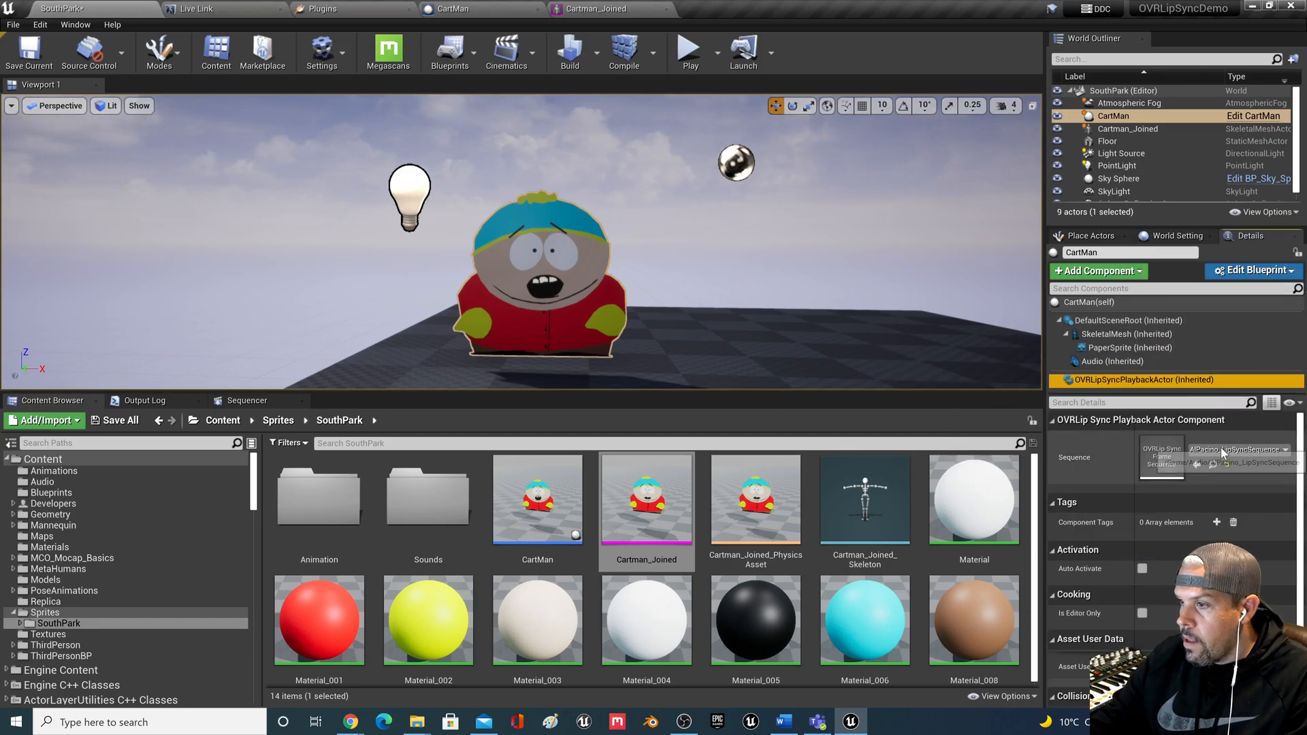
pyautogui.click(1270, 450)
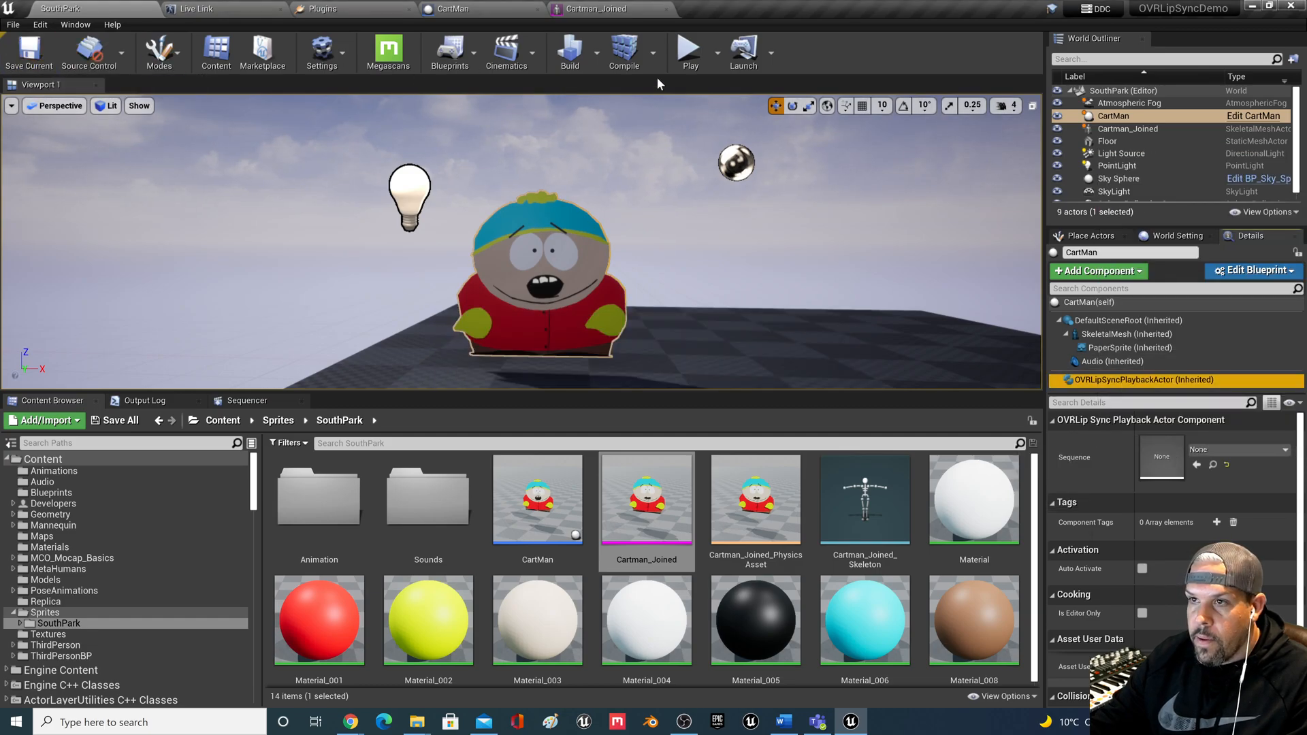
pyautogui.click(689, 52)
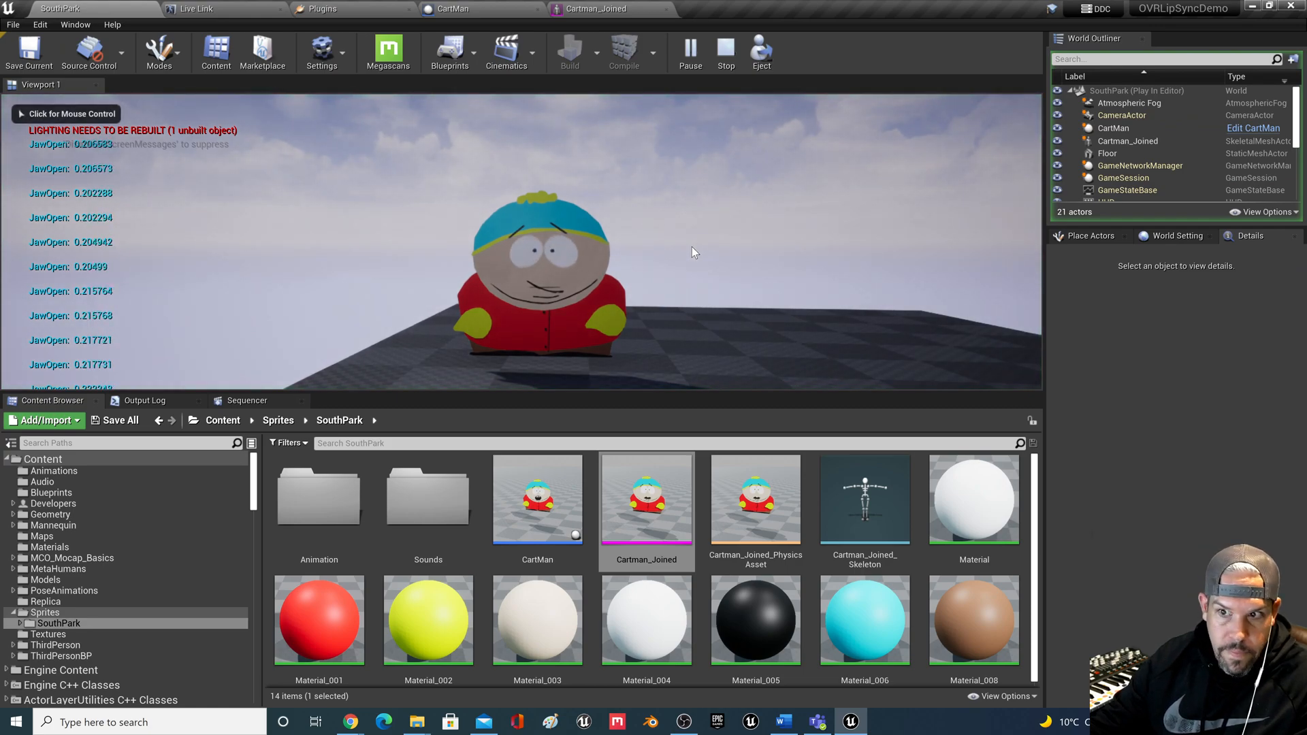